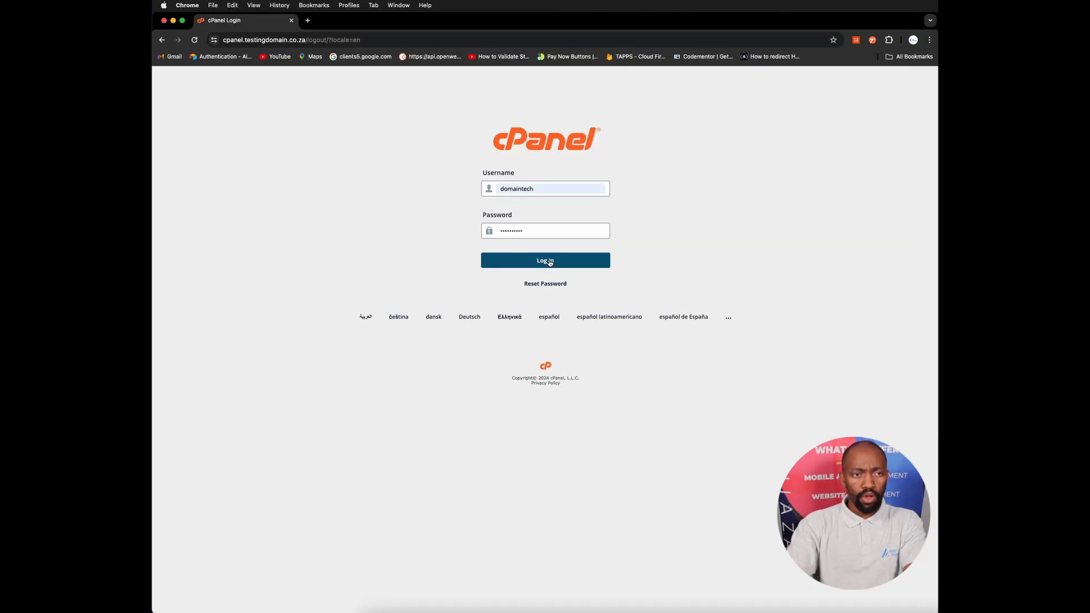
Log in to the cPanel hosting account with the filled-in credentials.
left_click(545, 260)
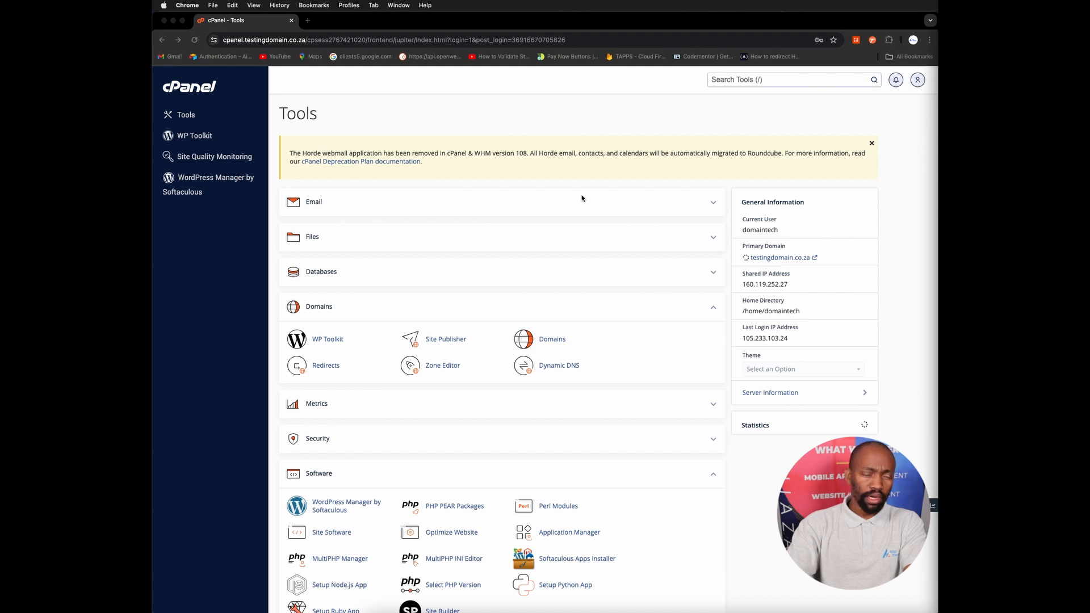
scroll("down", 3)
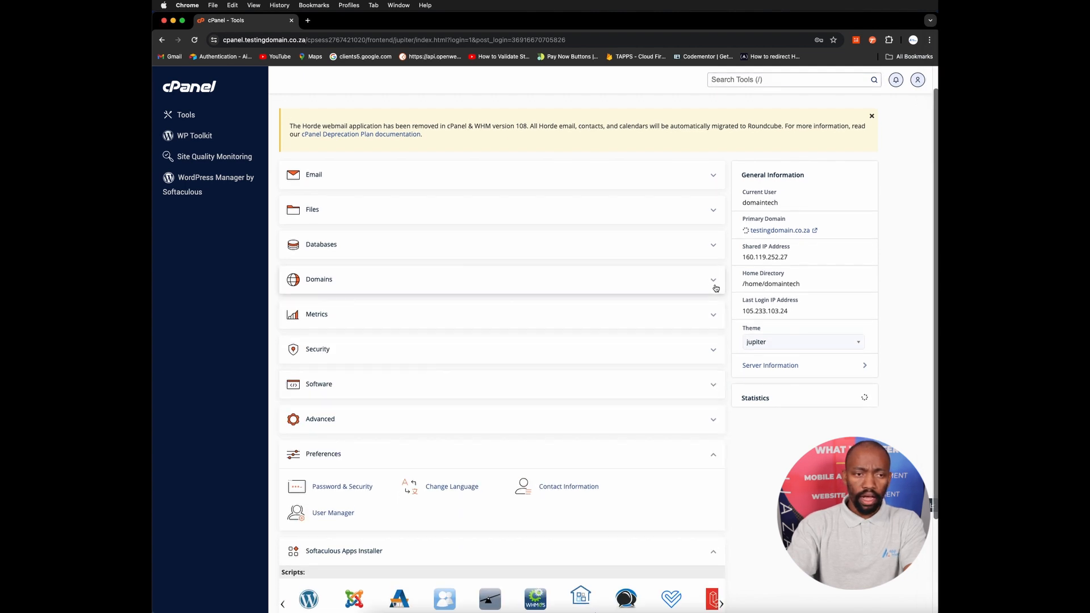
left_click(319, 279)
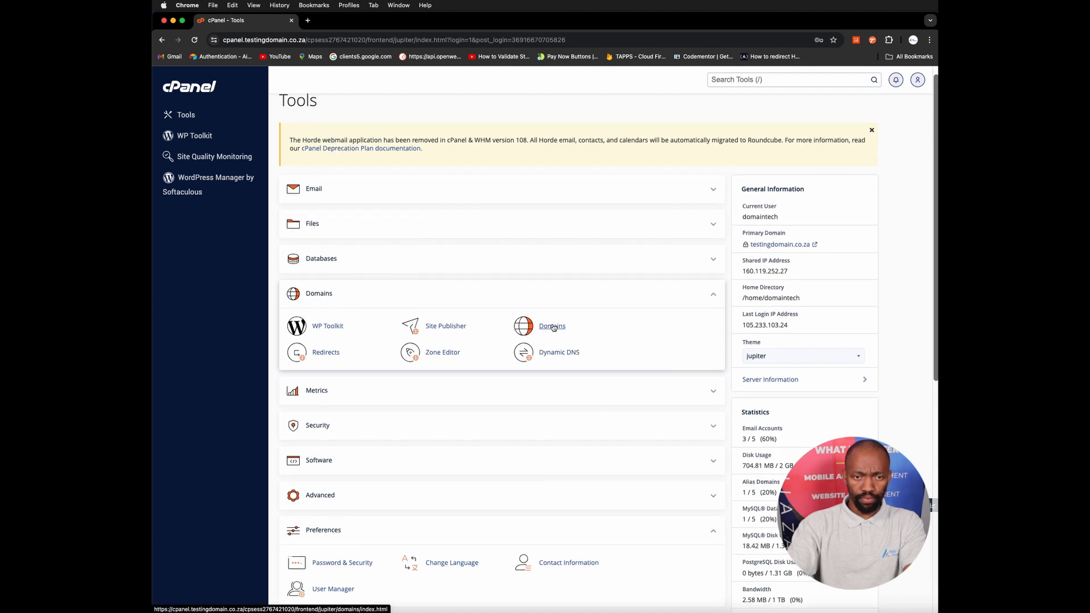
mouse_move(706, 109)
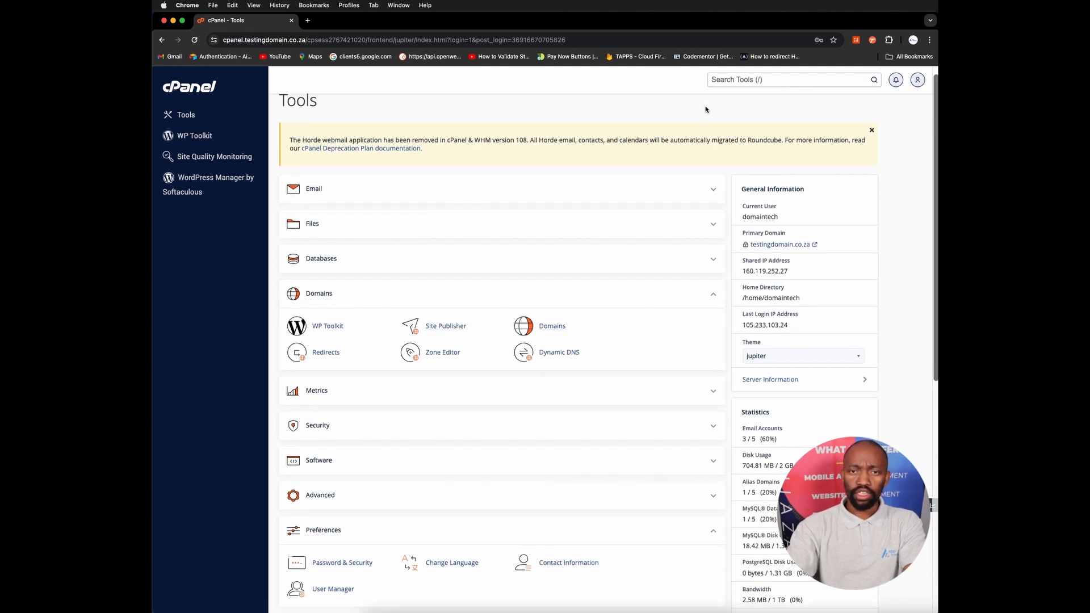
Find 'domain' in the tools search and go to the Domains page.
left_click(789, 80)
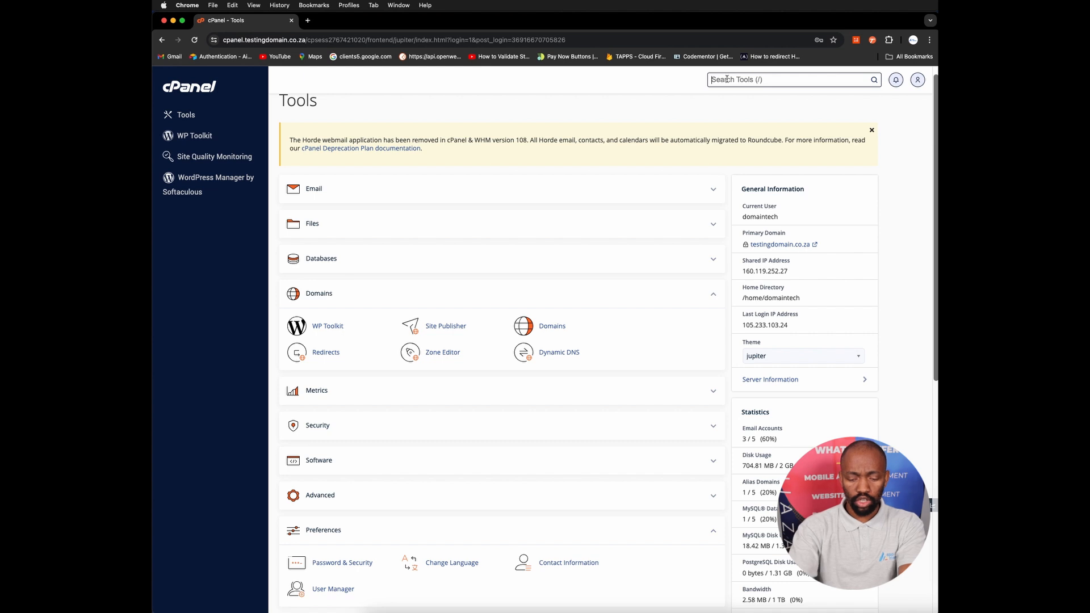
type("domain")
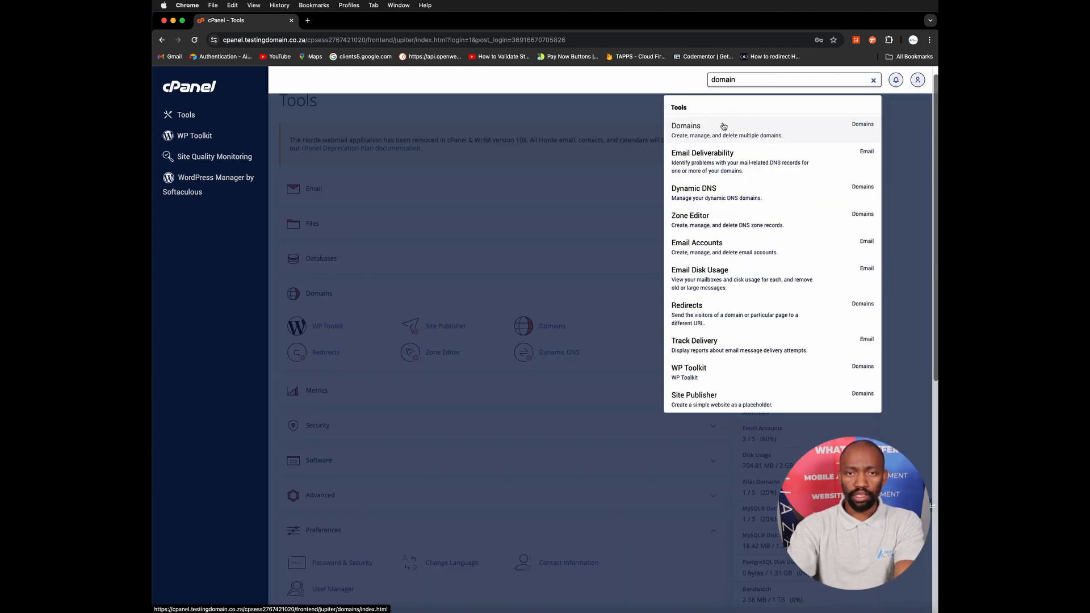
left_click(686, 125)
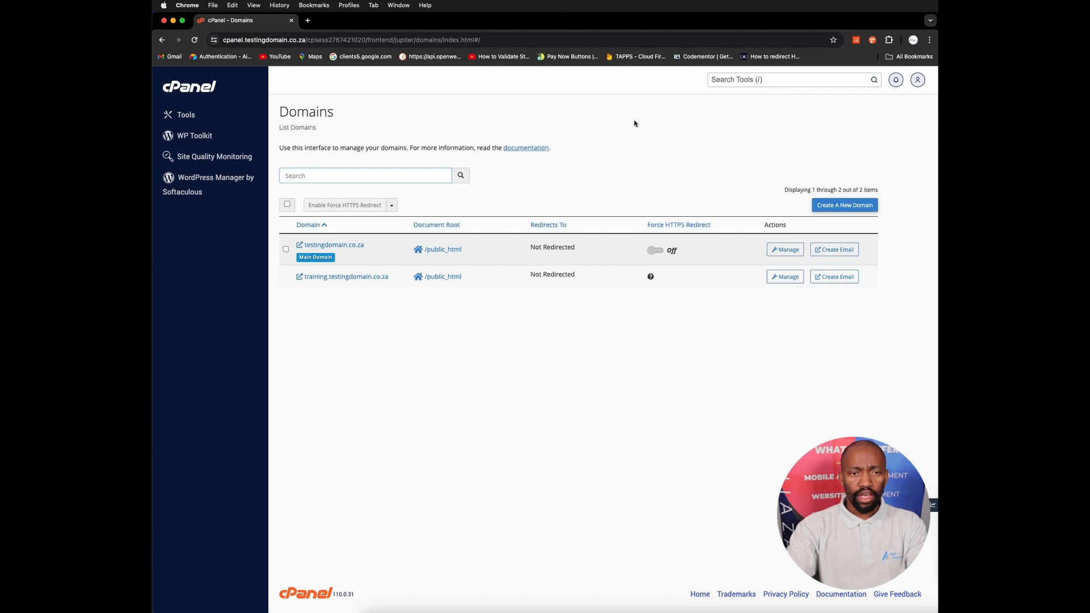
mouse_move(819, 226)
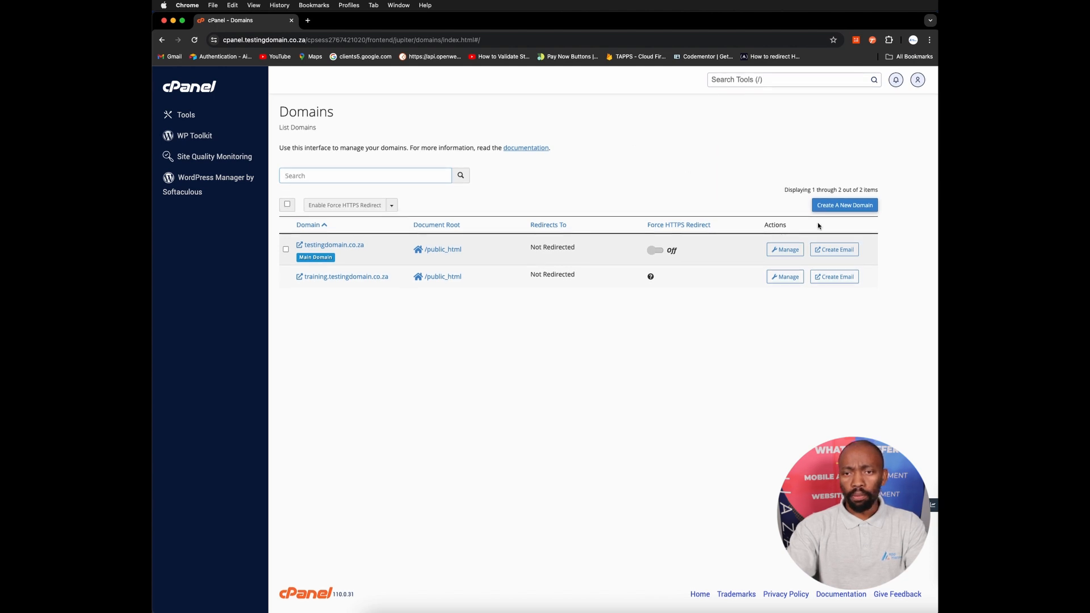
Start a new domain blog.testingdomain.co.za with its own document root folder.
left_click(844, 205)
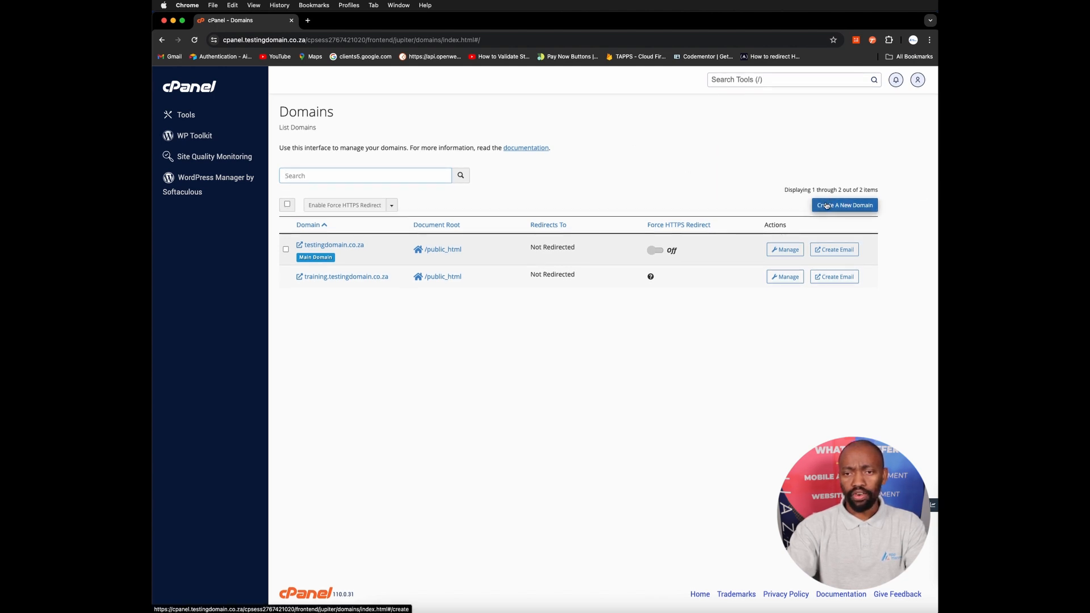
left_click(845, 205)
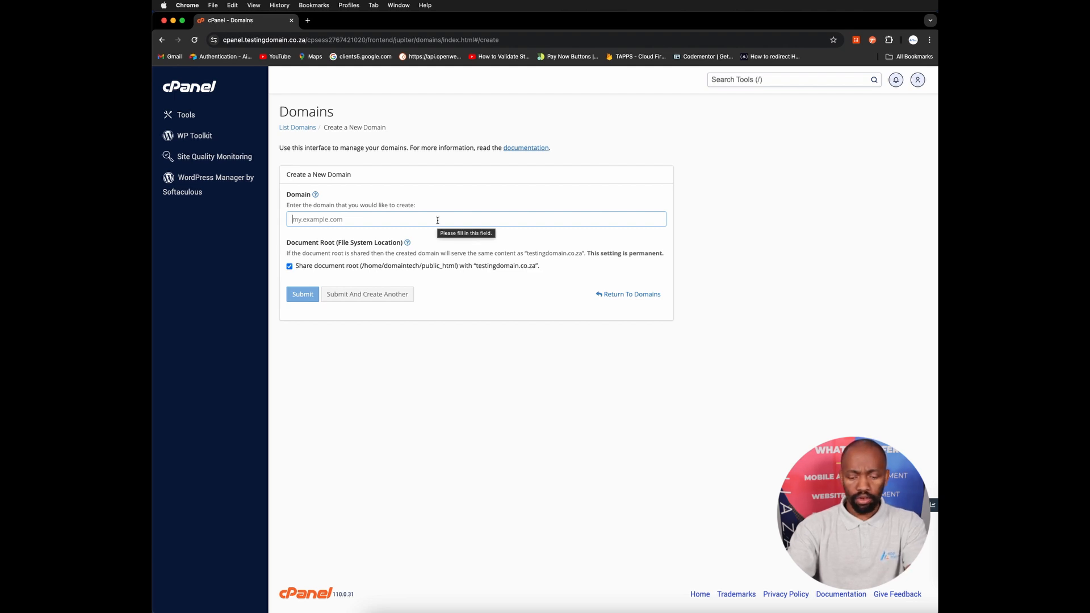
type("blog.tech")
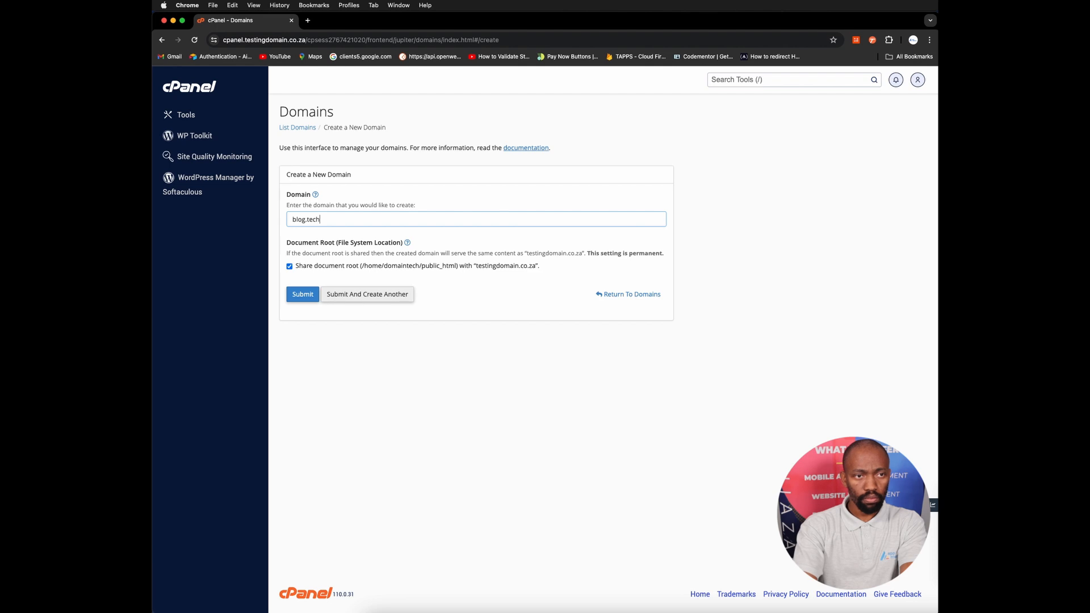
key("Backspace")
type("stingdomain.co.za")
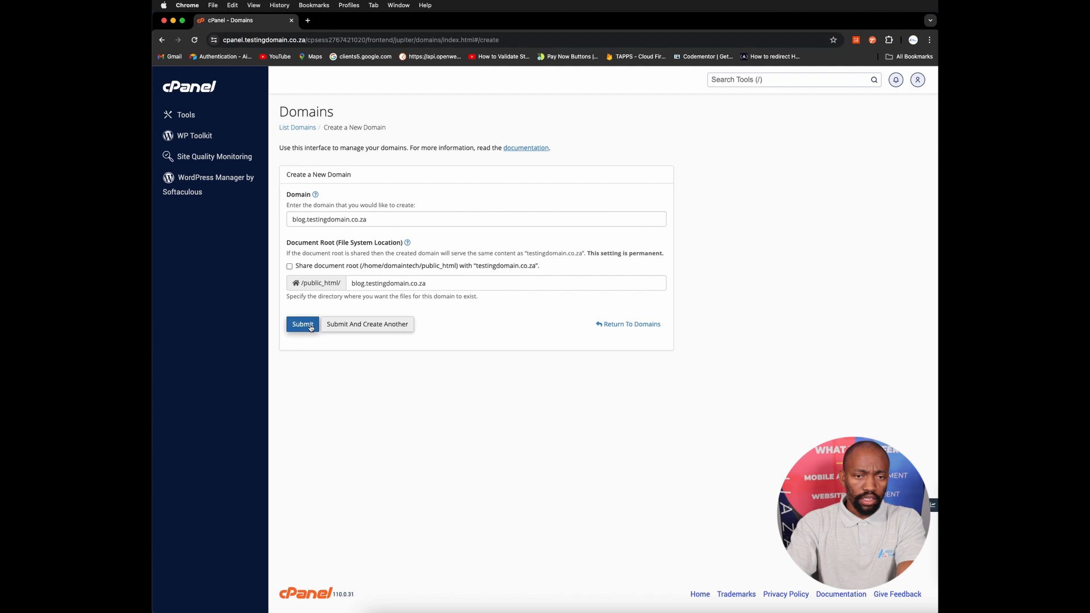
Submit the form to create the blog.testingdomain.co.za subdomain.
left_click(302, 325)
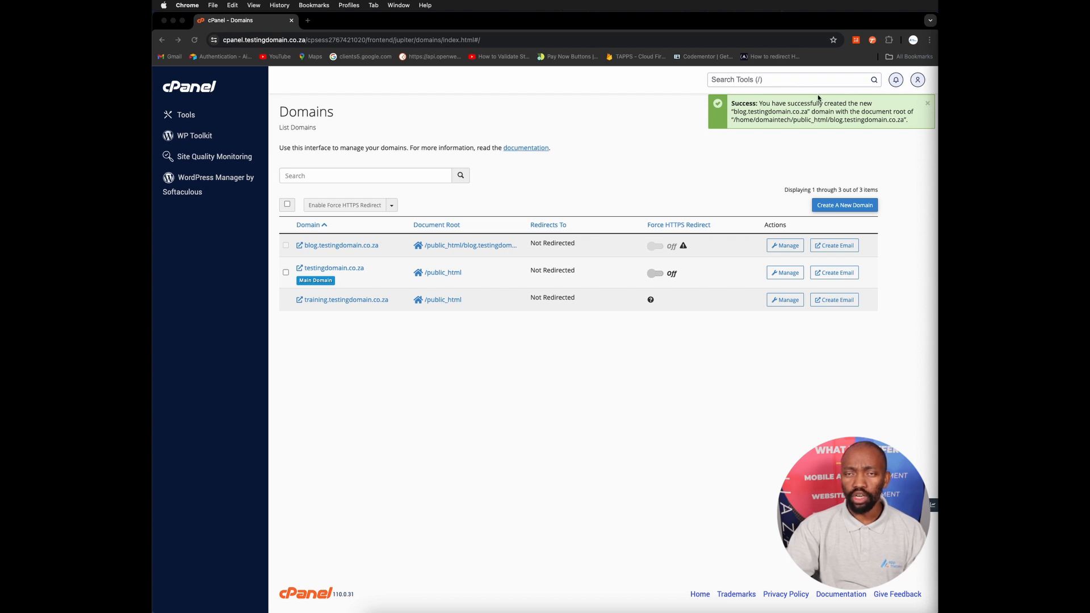
mouse_move(743, 88)
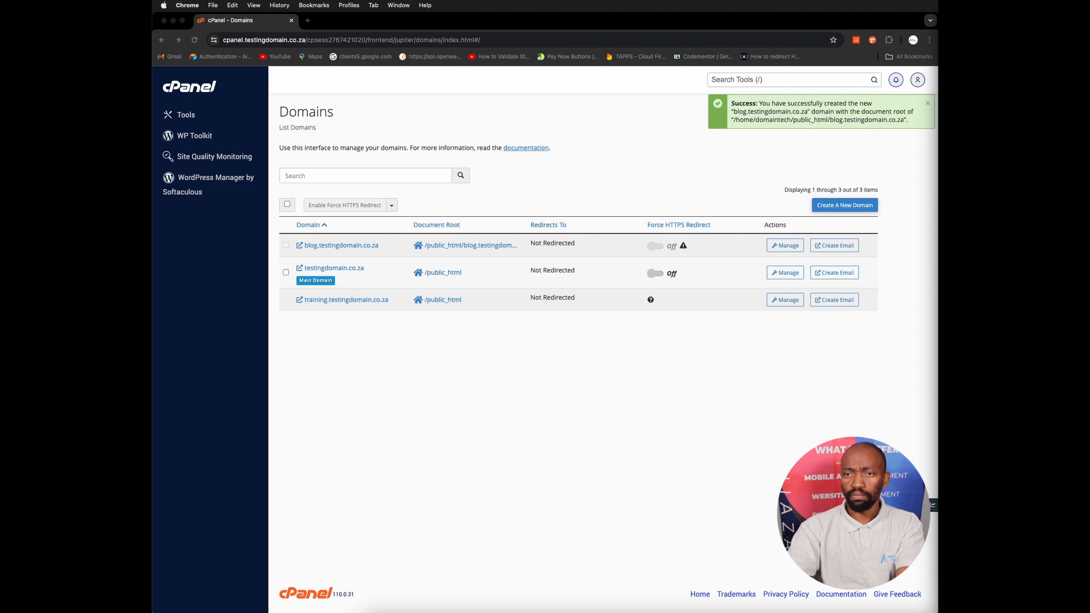
mouse_move(495, 211)
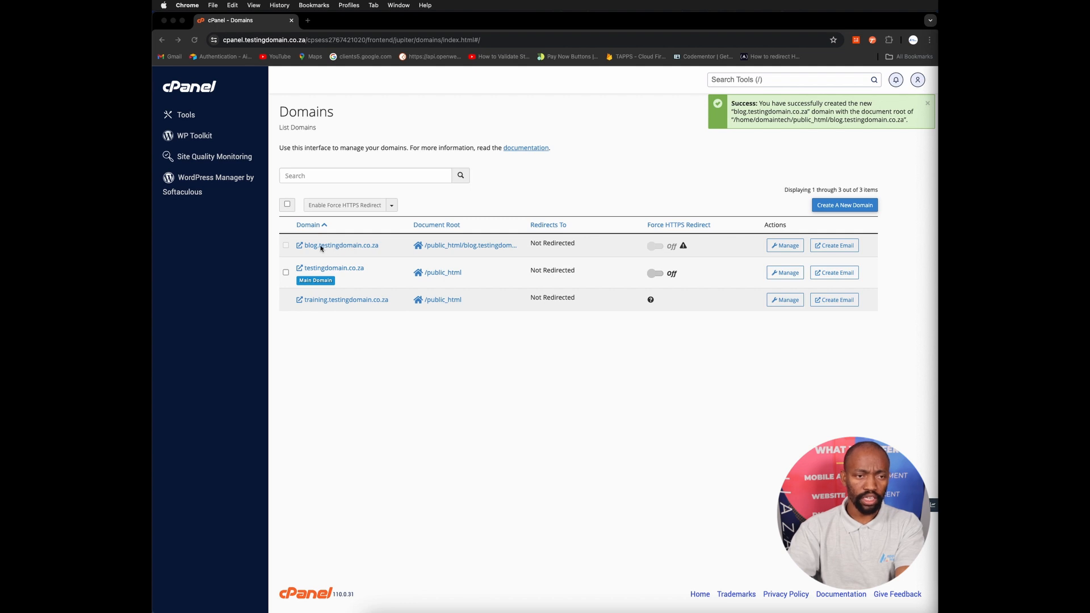
mouse_move(309, 250)
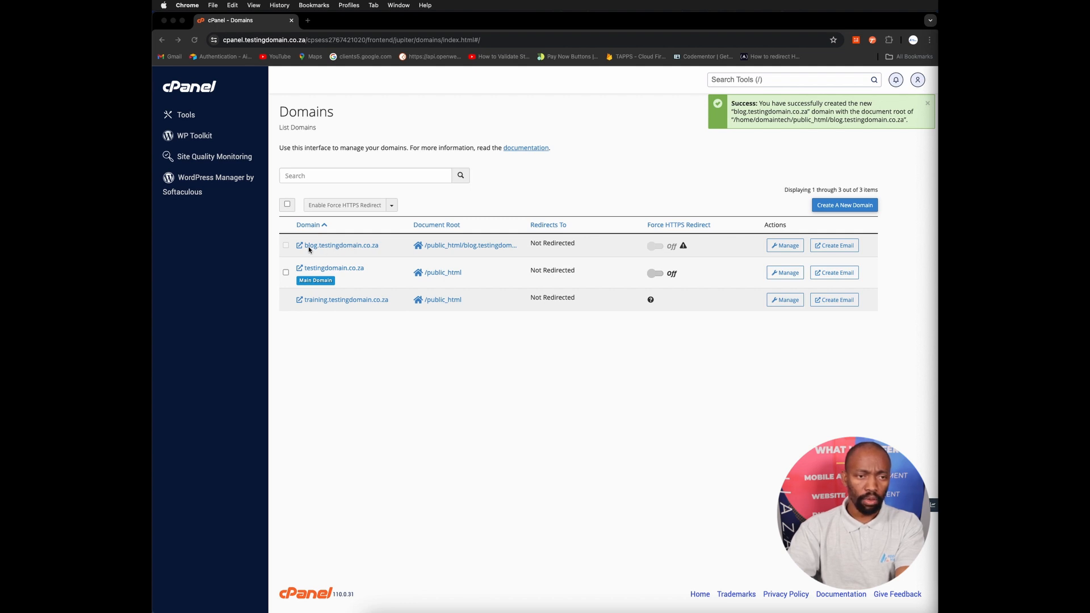
mouse_move(359, 249)
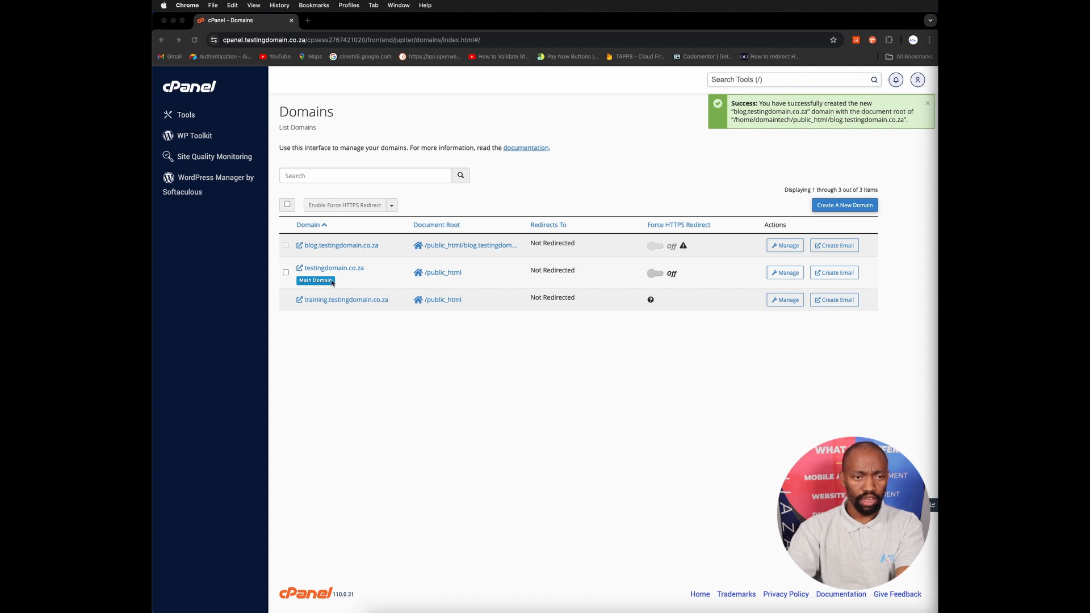
mouse_move(368, 307)
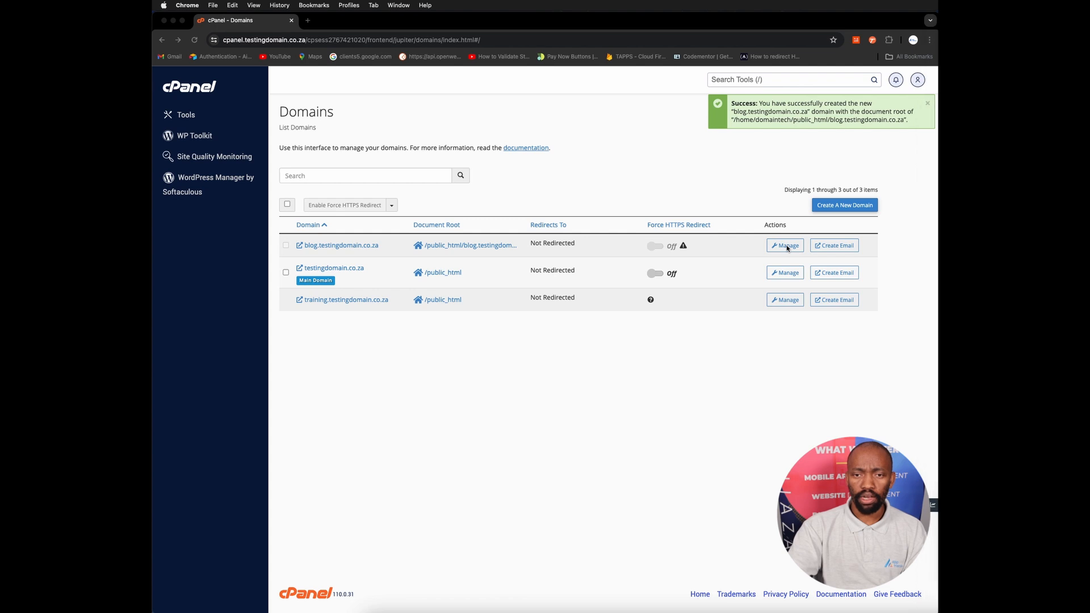
Go to the Manage page for blog.testingdomain.co.za.
left_click(785, 245)
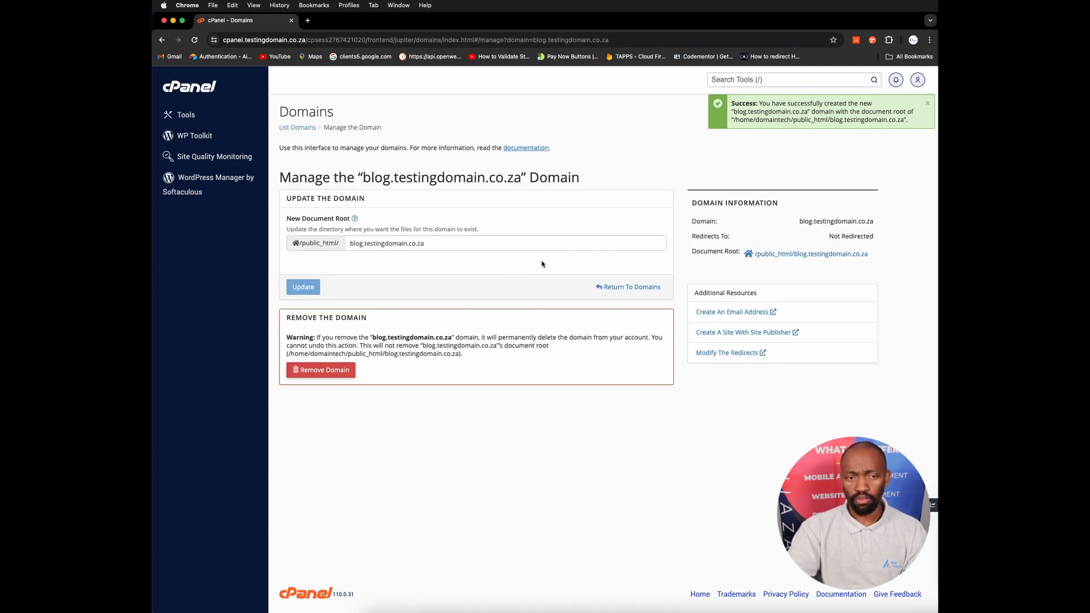
mouse_move(493, 265)
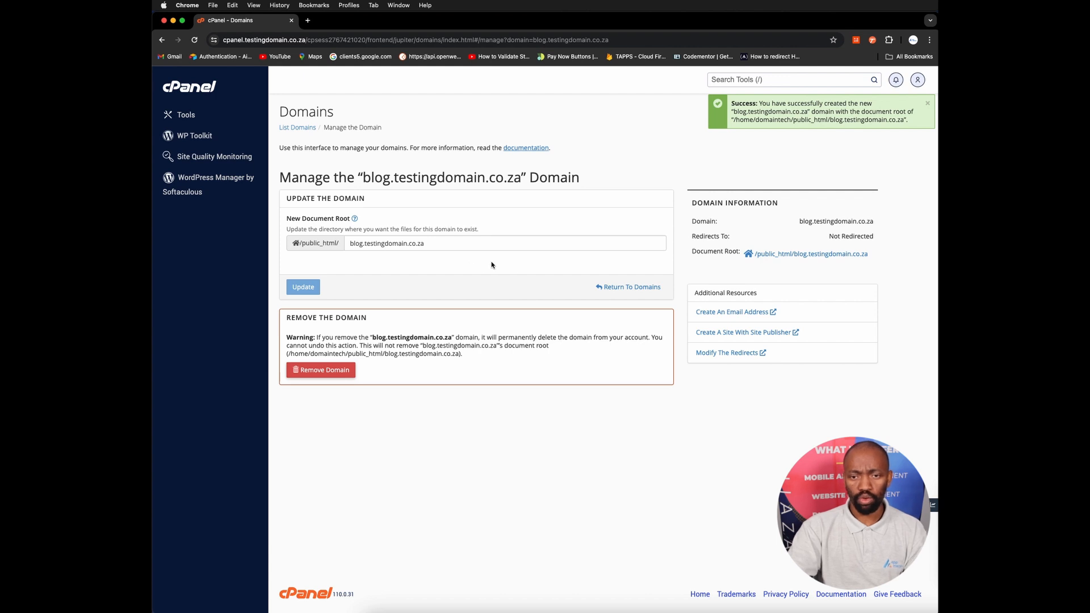
mouse_move(528, 266)
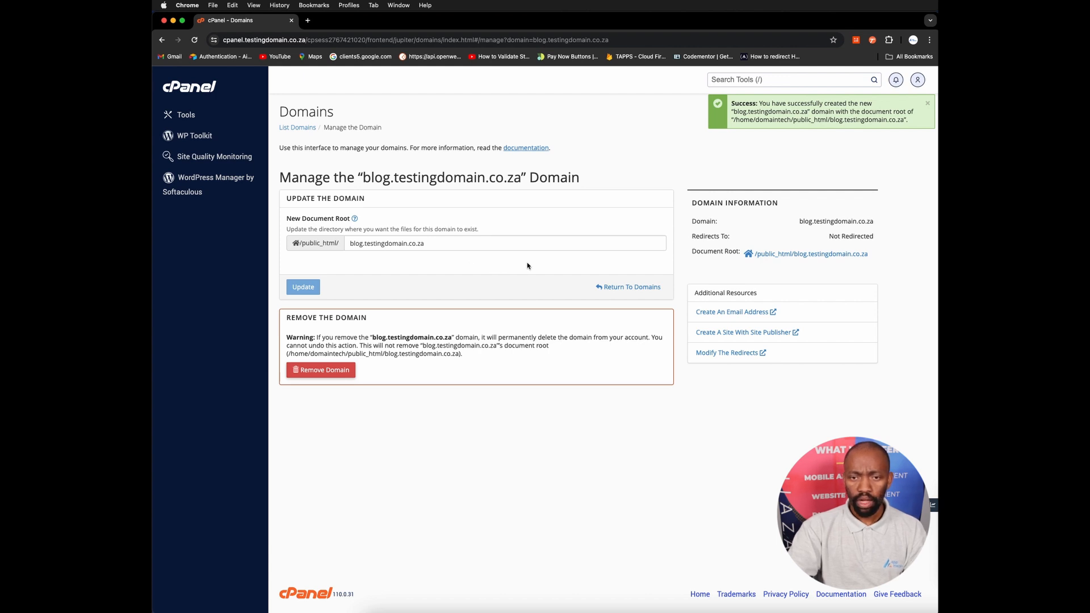
mouse_move(531, 265)
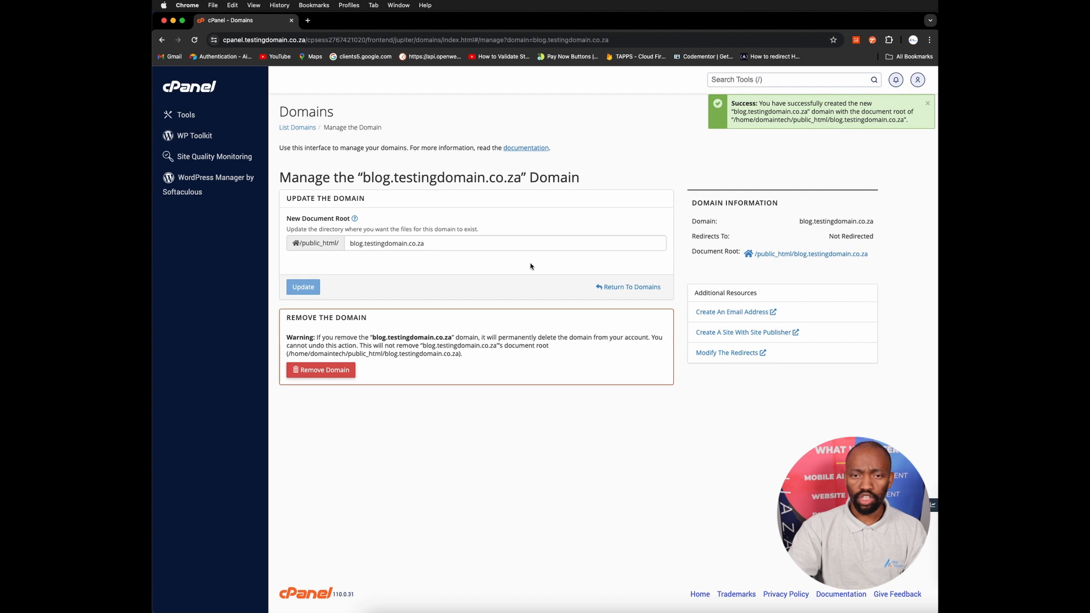
mouse_move(545, 266)
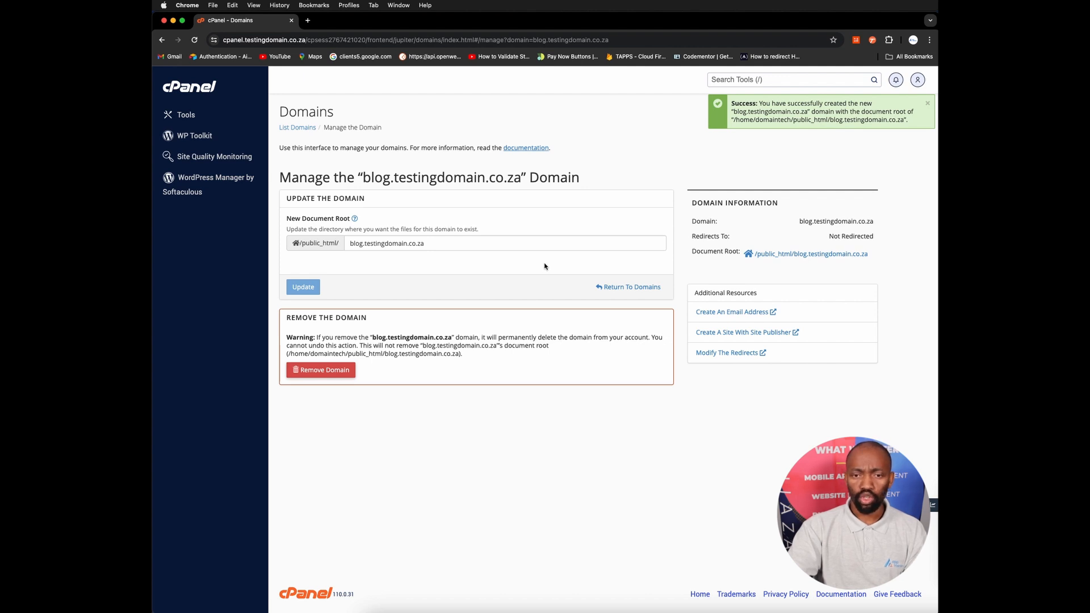